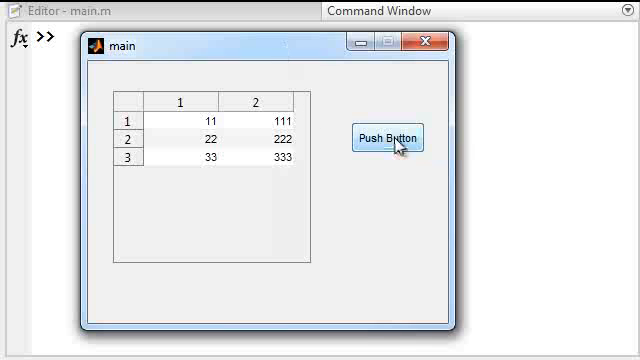
# Try the Push Button in the running GUI while the table still has three rows.
pyautogui.click(400, 136)
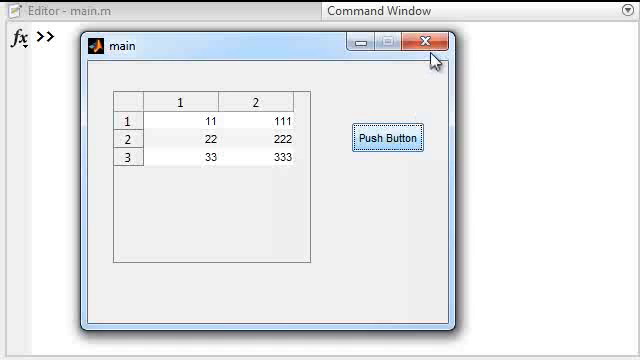
pyautogui.moveTo(424, 46)
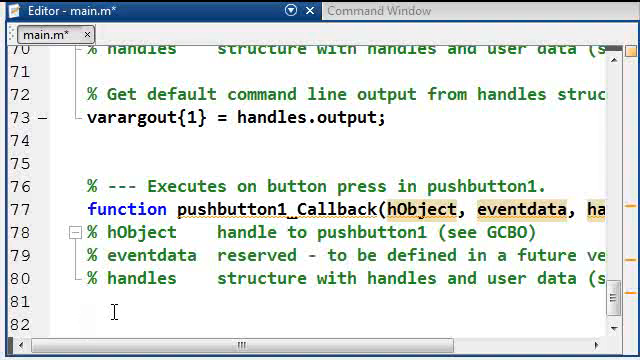
# Write data = get(handles.uitable,'data'); in pushbutton1_Callback to read the table contents.
pyautogui.write('data')
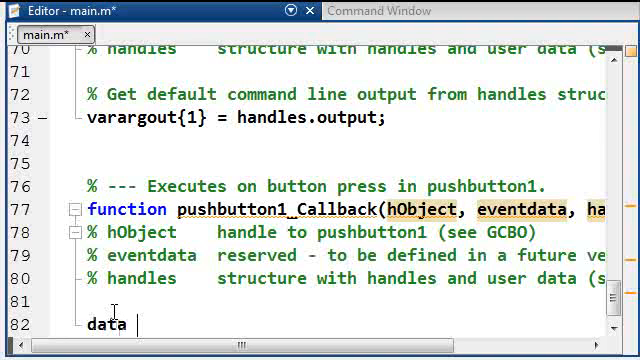
pyautogui.write('=')
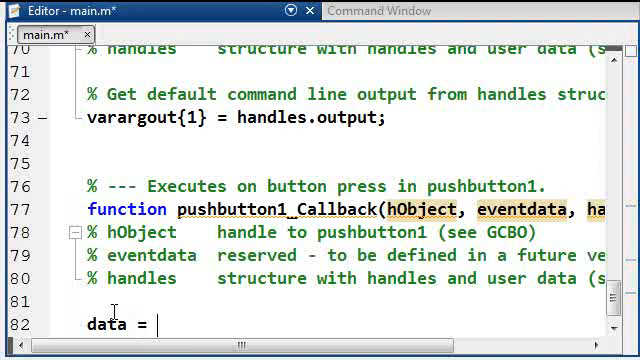
pyautogui.write('get(handles')
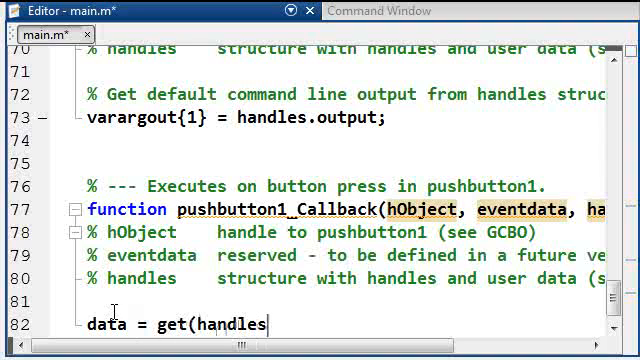
pyautogui.write(".uitable, 'da")
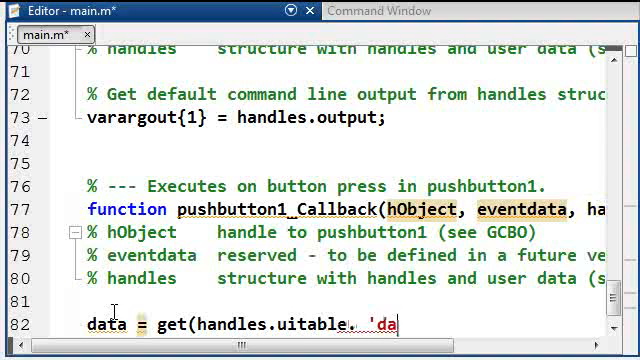
pyautogui.write("ta');")
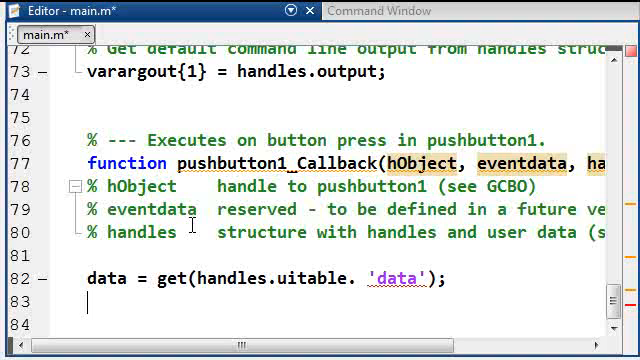
# Add data(end+1,:) = 0; so a row of zeros is appended to data.
pyautogui.write('data')
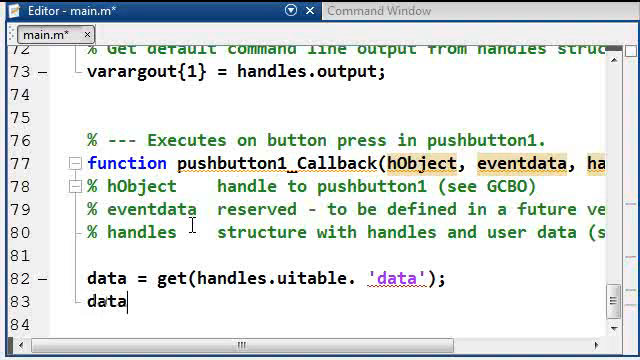
pyautogui.write('(')
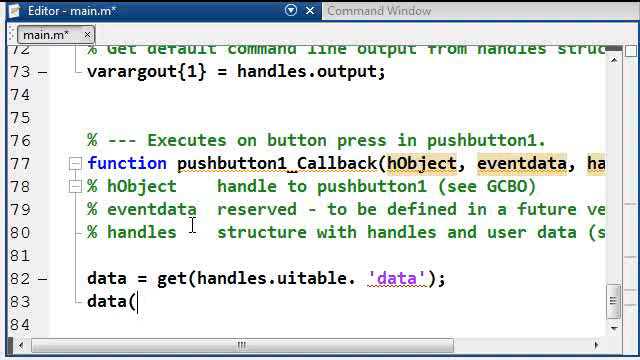
pyautogui.write('end+1')
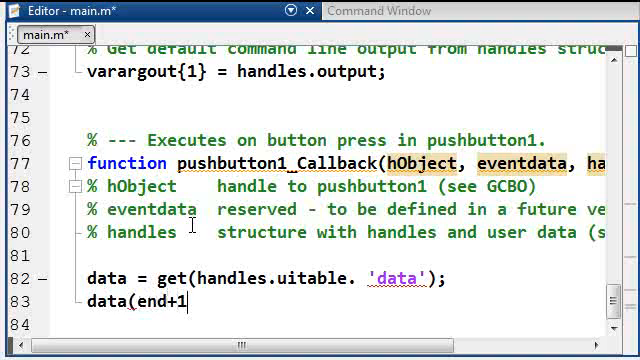
pyautogui.write(':) =')
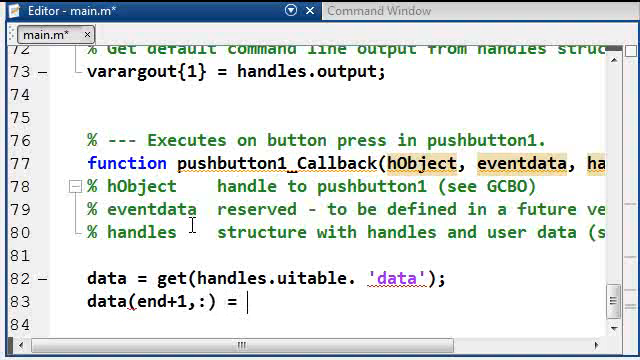
pyautogui.write('0;')
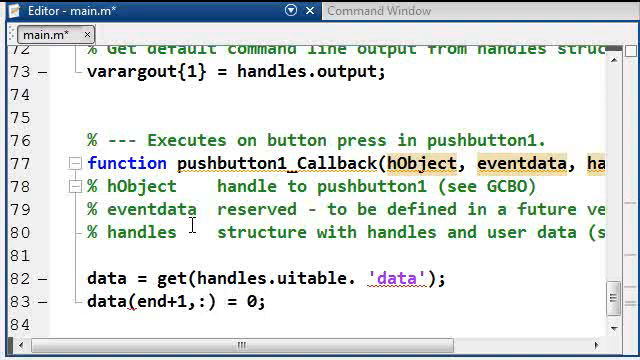
# Add set(handles.uitable,'data',data); to write the updated data back to the table.
pyautogui.write('set(')
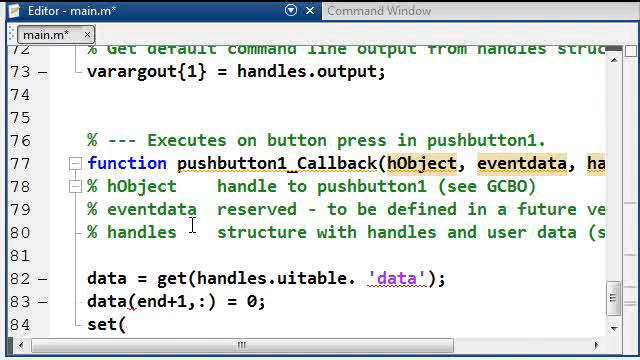
pyautogui.write('handles.uitab')
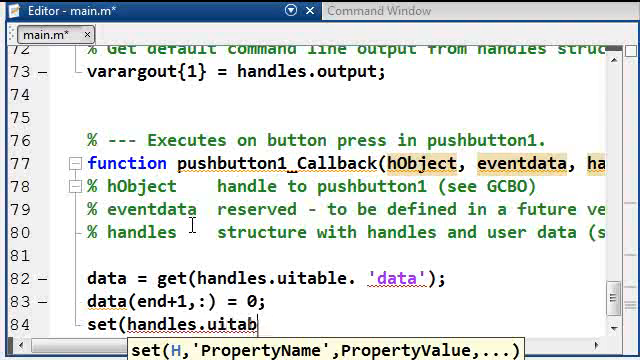
pyautogui.write('e,')
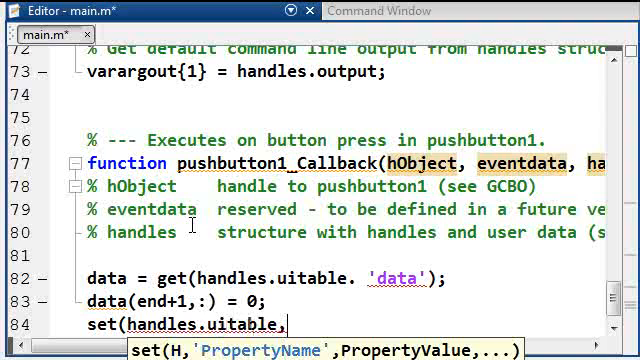
pyautogui.write("'data'")
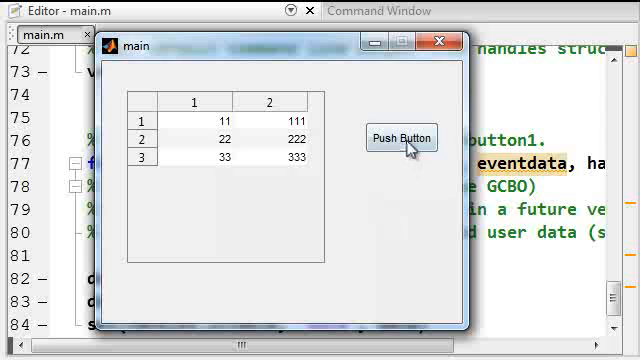
# Use Push Button three times so the table grows to six rows with zero rows appended.
pyautogui.click(400, 138)
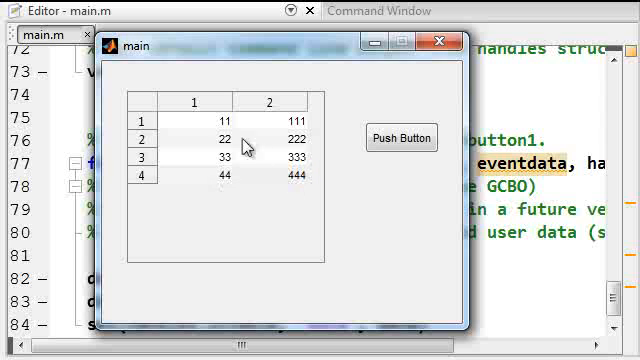
pyautogui.click(402, 136)
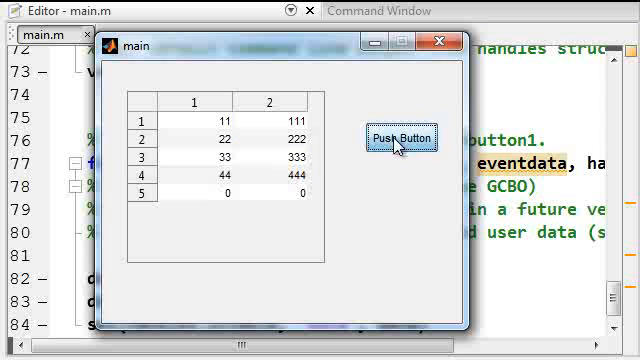
pyautogui.click(400, 136)
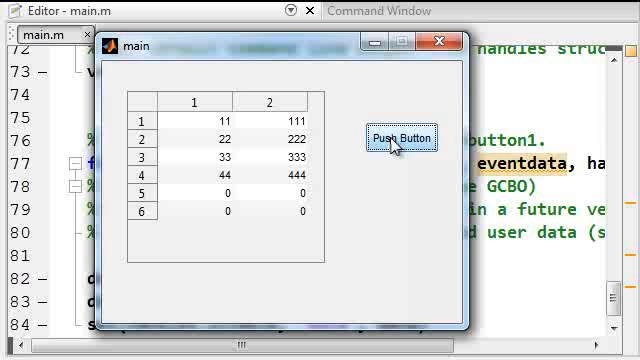